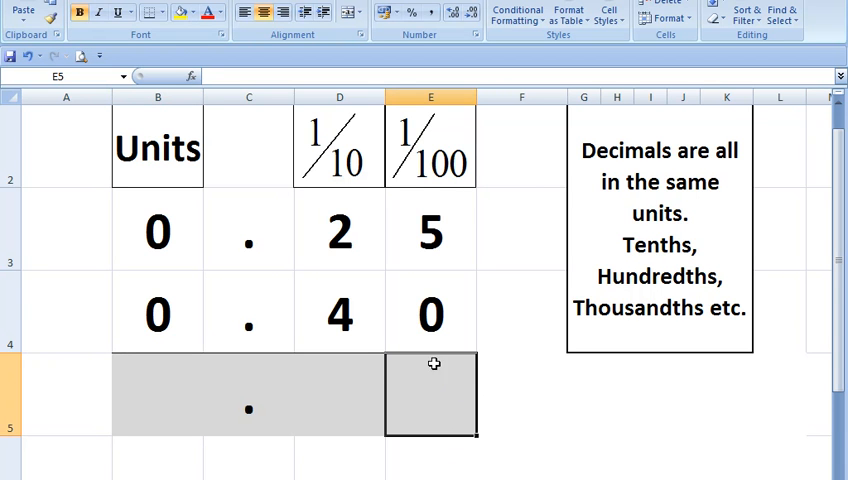
Enter 5 in the hundredths place and 6 in the tenths place of the 0.25 + 0.40 answer
left_click(431, 314)
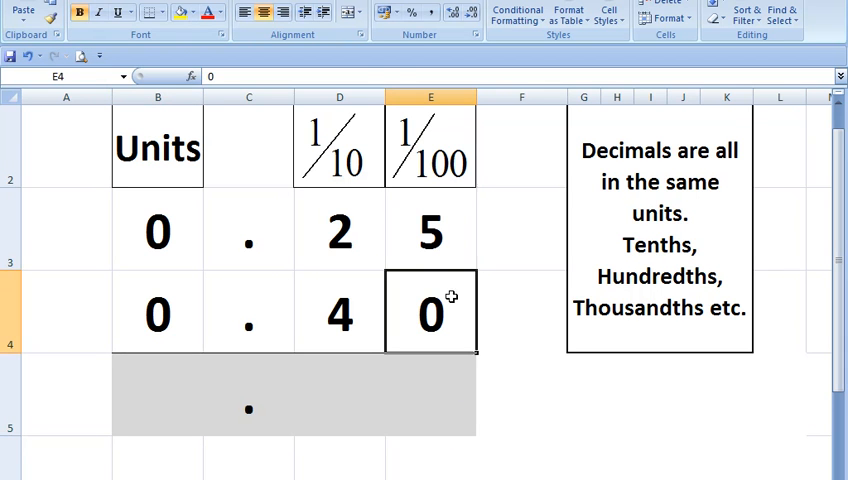
left_click(431, 395)
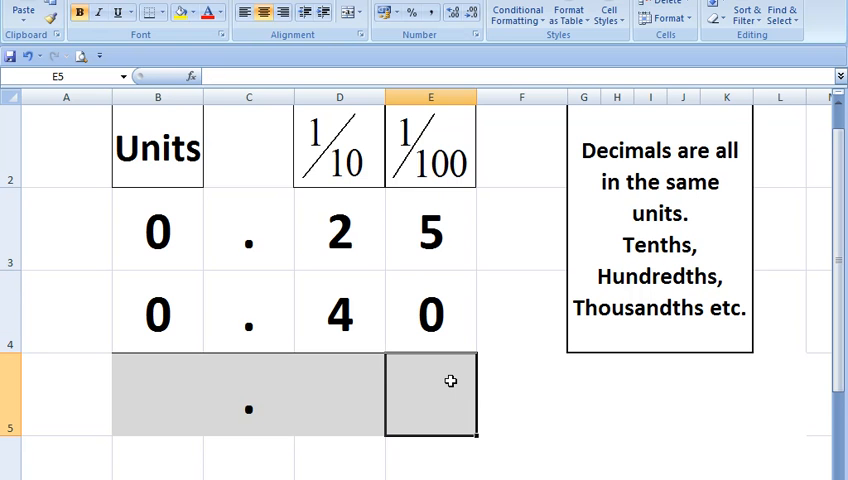
type("5")
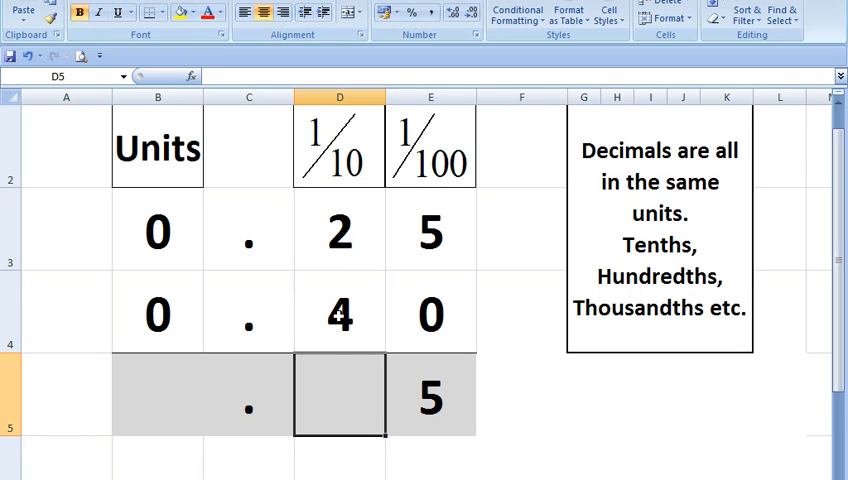
type("6")
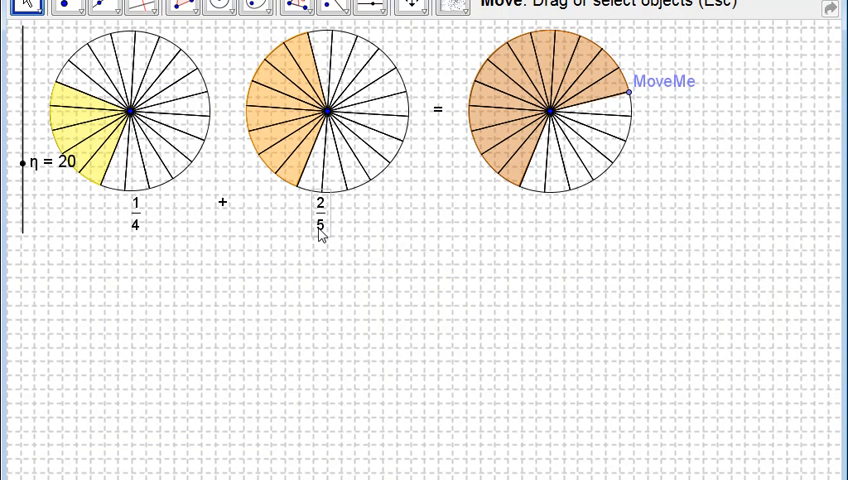
mouse_move(190, 212)
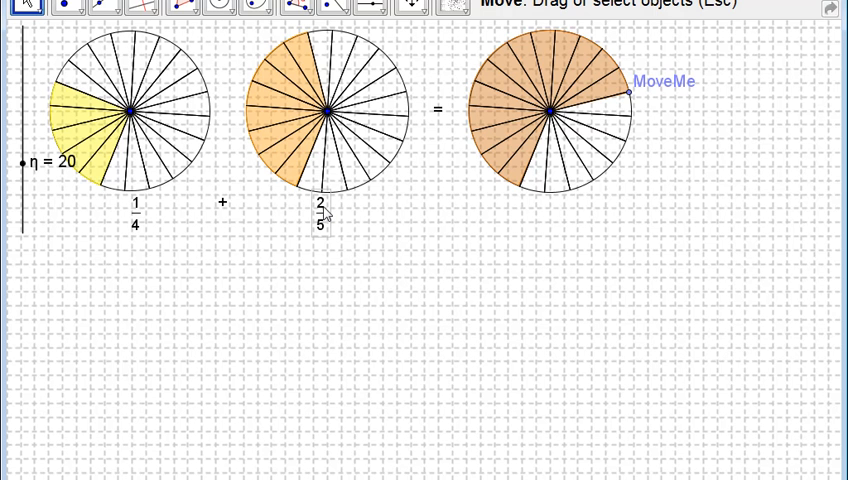
mouse_move(328, 208)
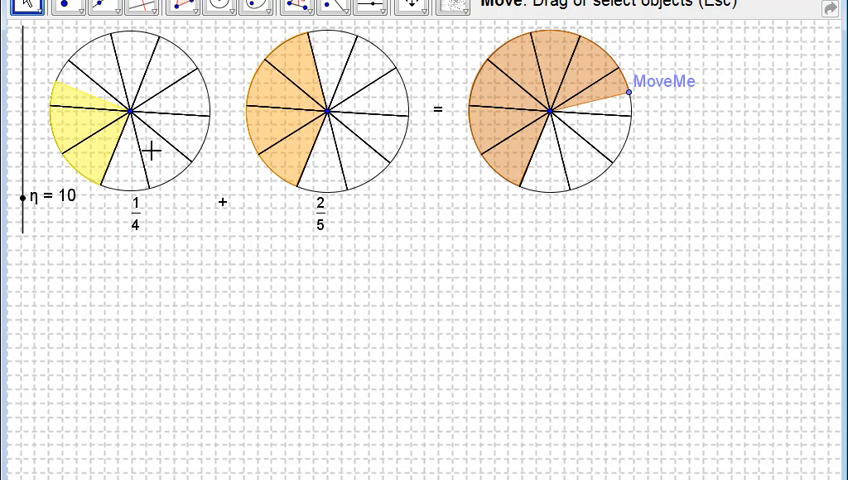
Drag η up to 20 so 1/4 shows five slices and 2/5 shows eight
left_click_drag(20, 197, 22, 185)
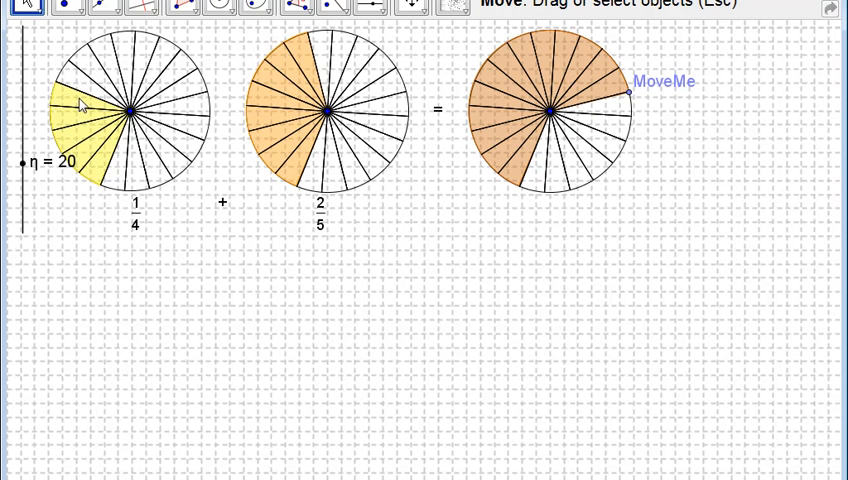
mouse_move(287, 175)
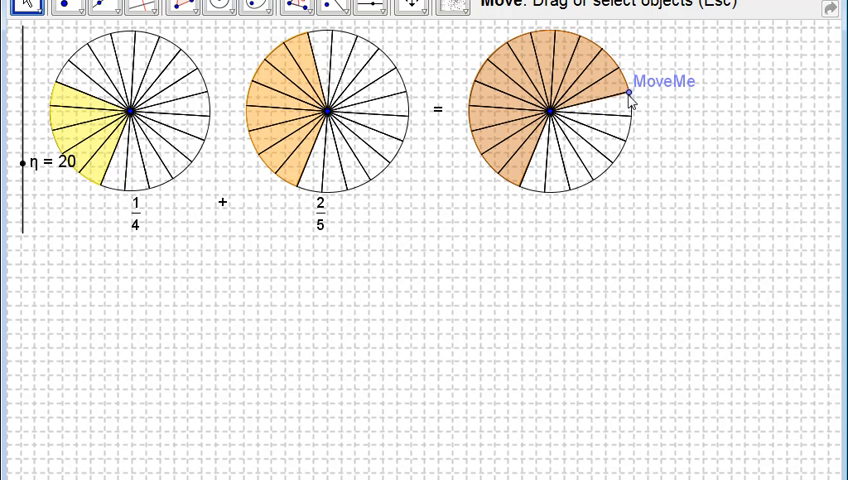
left_click_drag(628, 95, 620, 68)
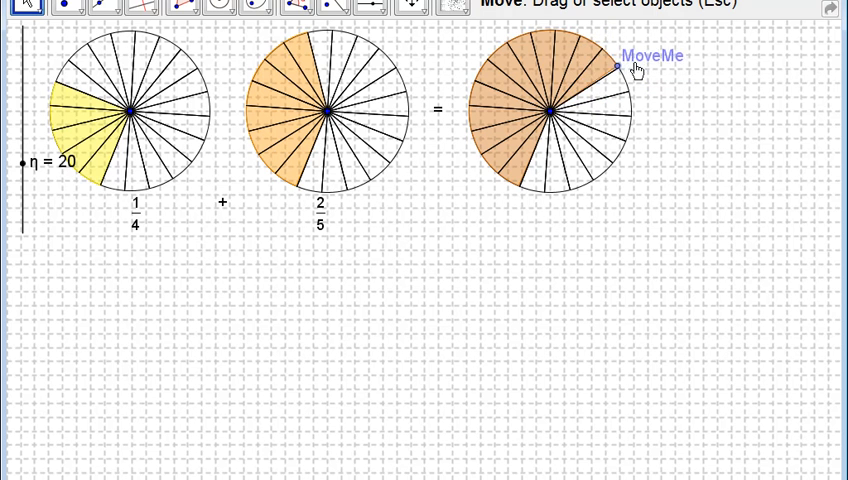
left_click_drag(617, 67, 540, 30)
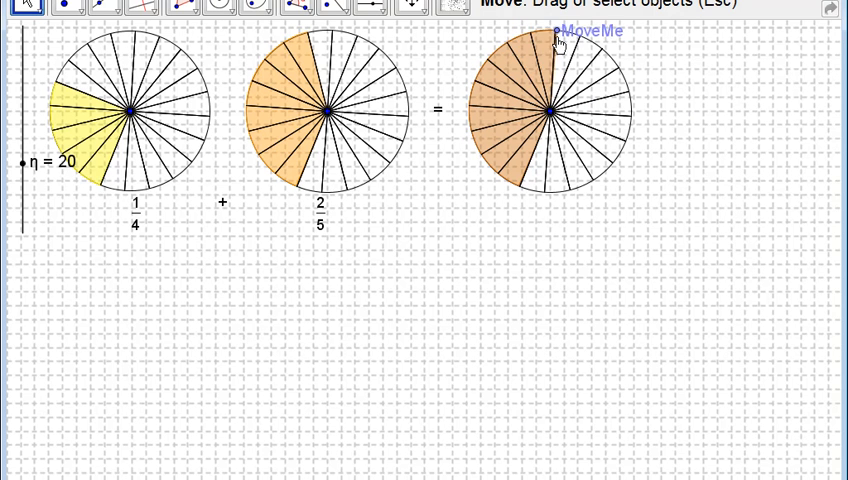
left_click_drag(558, 38, 603, 48)
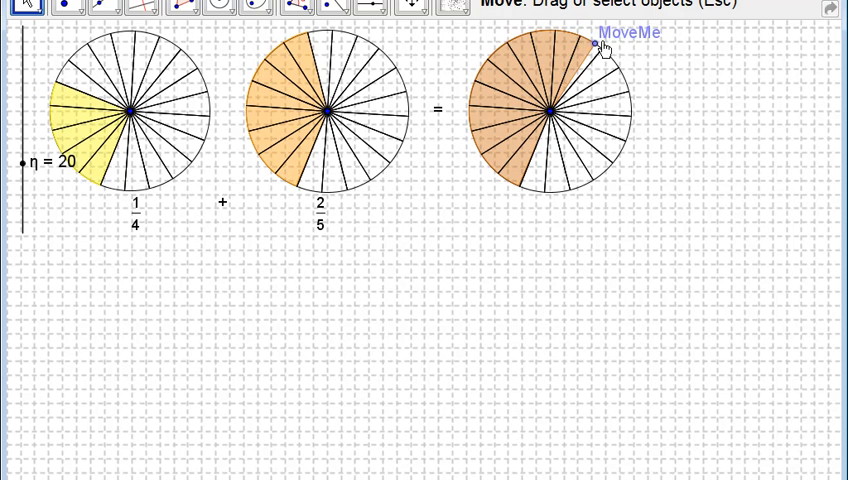
left_click_drag(600, 45, 637, 97)
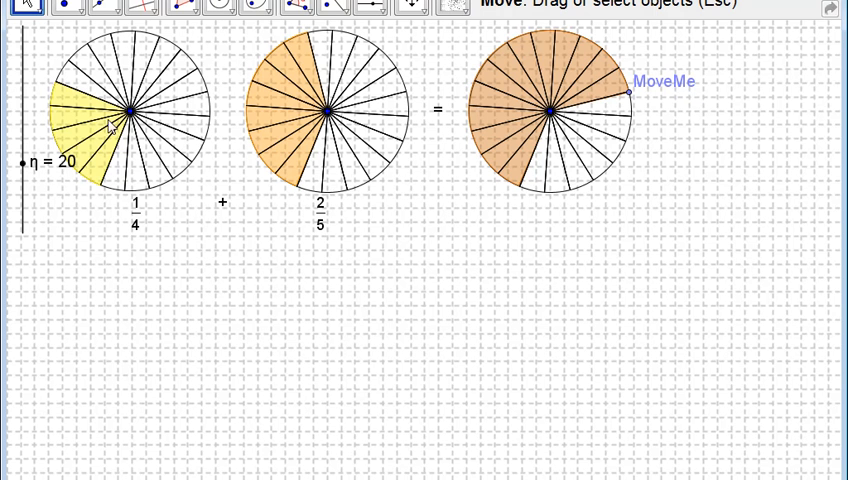
mouse_move(320, 52)
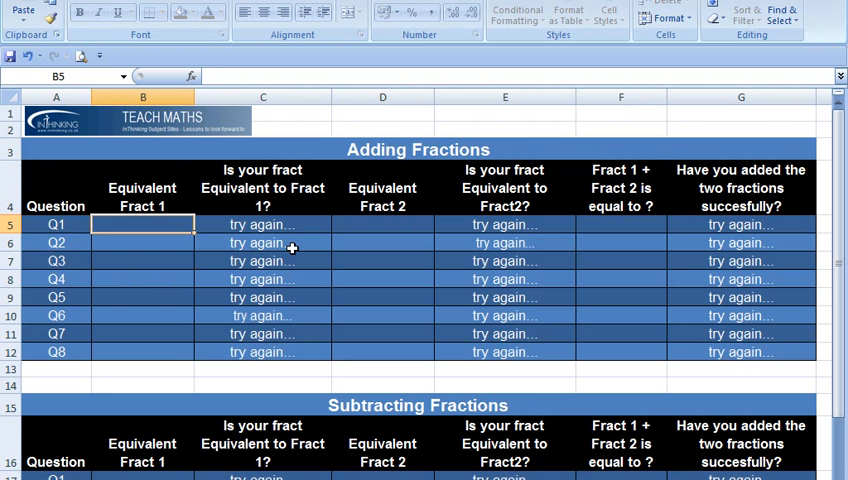
Enter Q1's values, checking the first fraction cell and filling the second fraction cell
type("5")
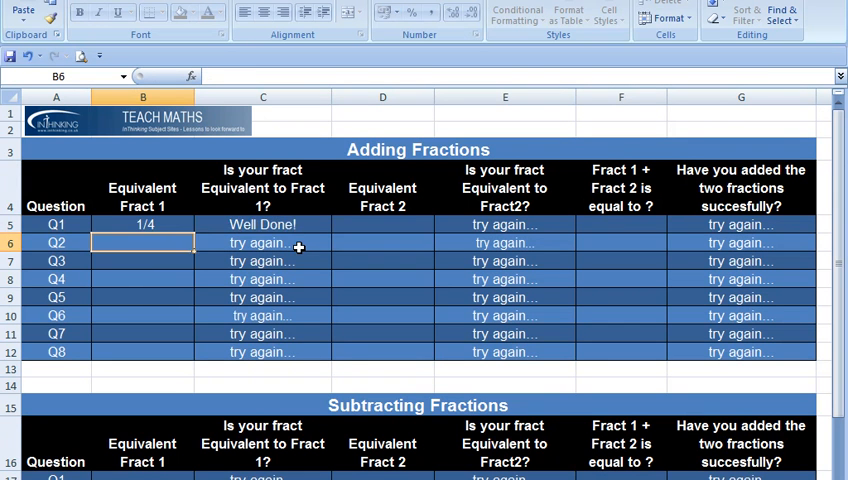
left_click(263, 224)
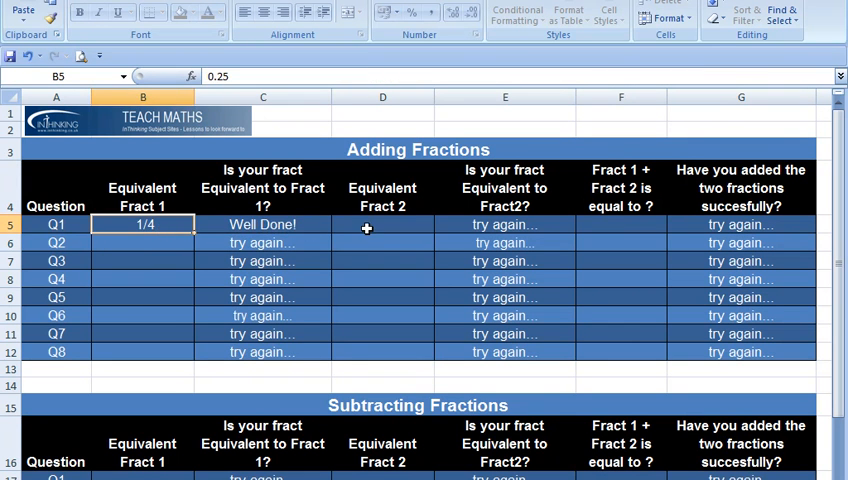
left_click(382, 224)
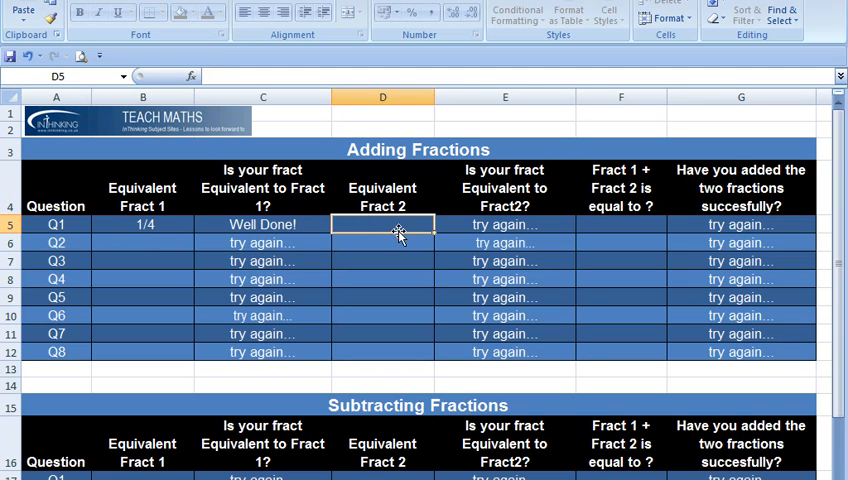
type("8/2")
left_click(621, 224)
type("13/20")
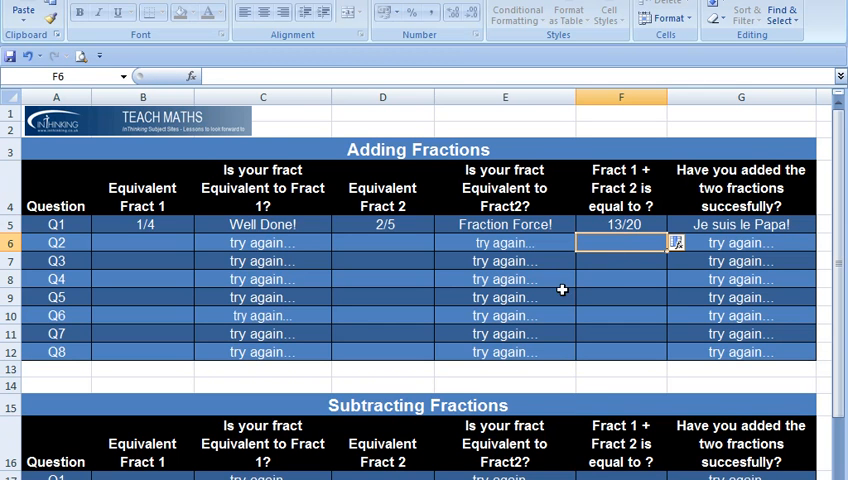
mouse_move(561, 291)
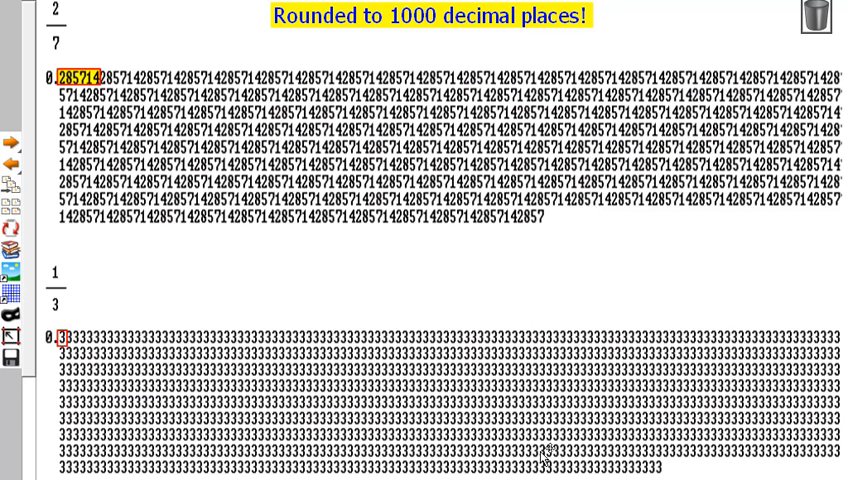
mouse_move(337, 215)
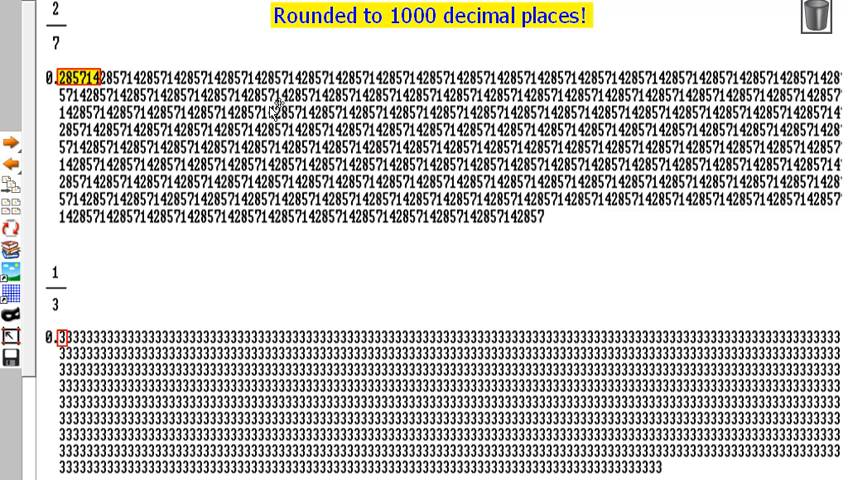
mouse_move(548, 205)
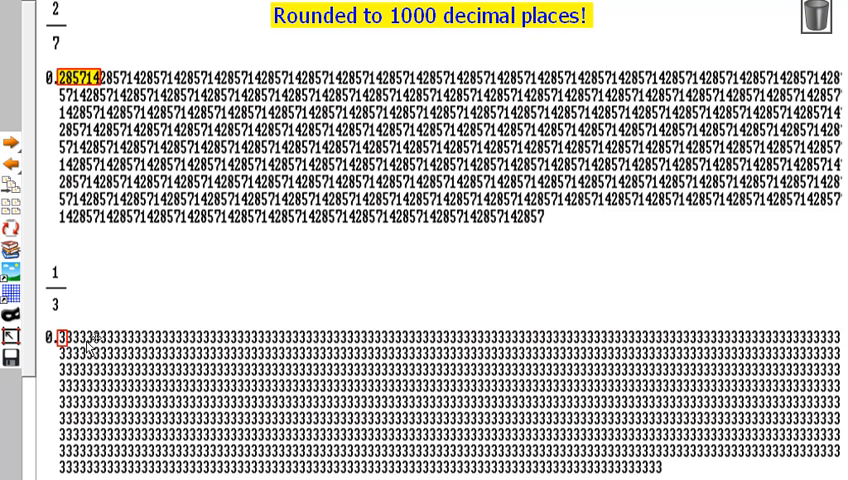
mouse_move(500, 365)
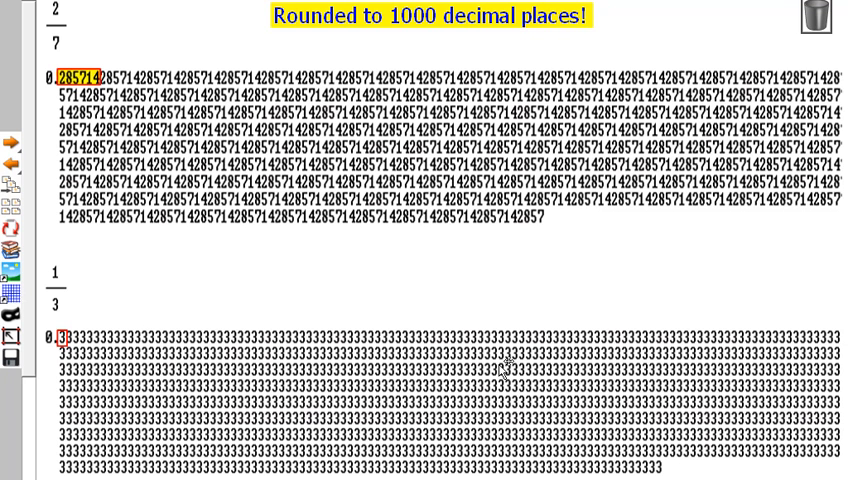
mouse_move(519, 390)
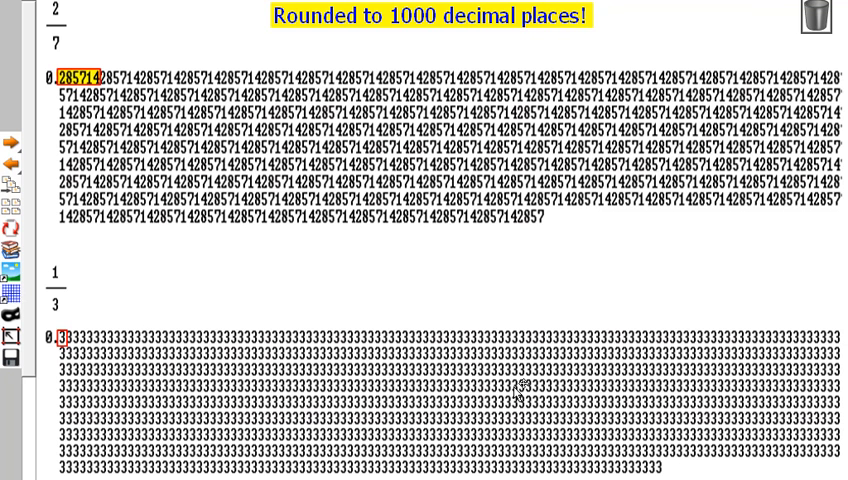
mouse_move(510, 385)
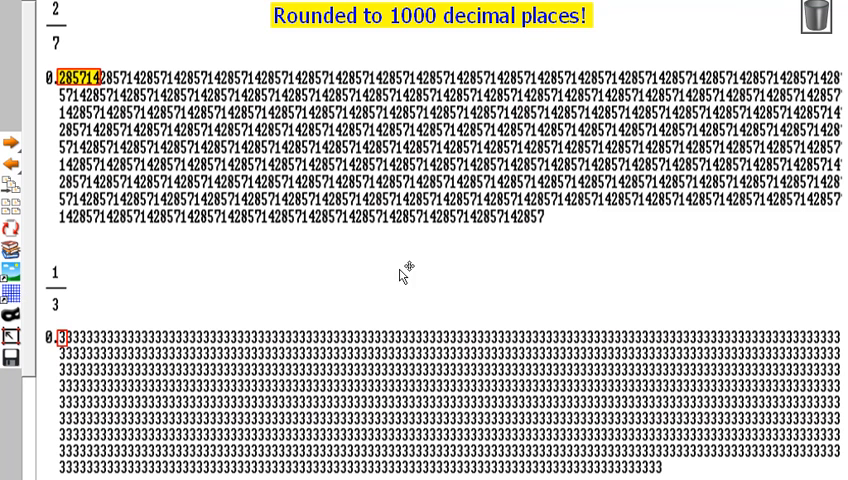
mouse_move(388, 128)
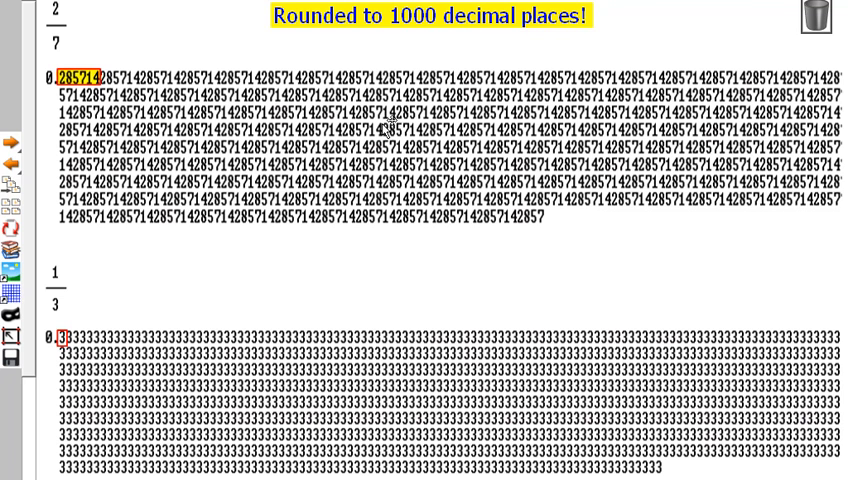
mouse_move(75, 110)
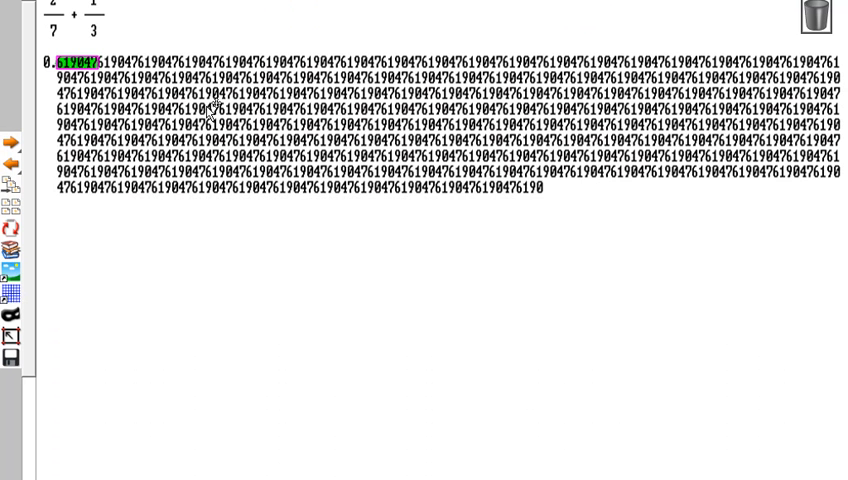
mouse_move(532, 192)
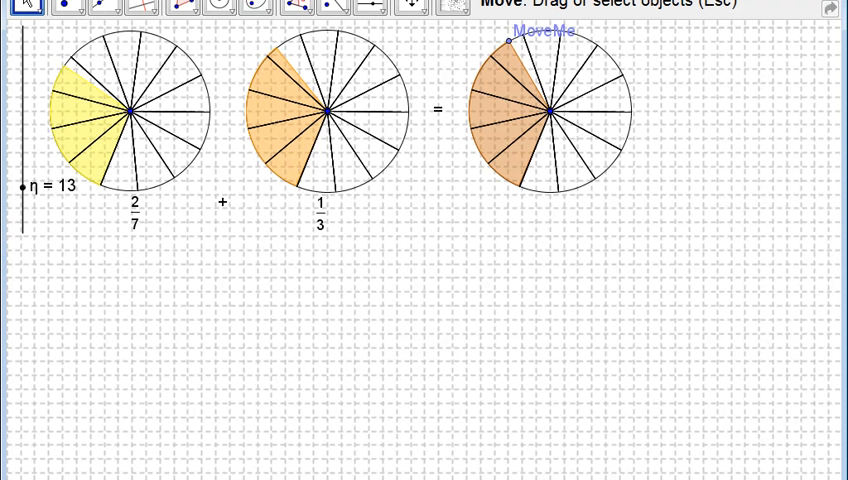
mouse_move(152, 213)
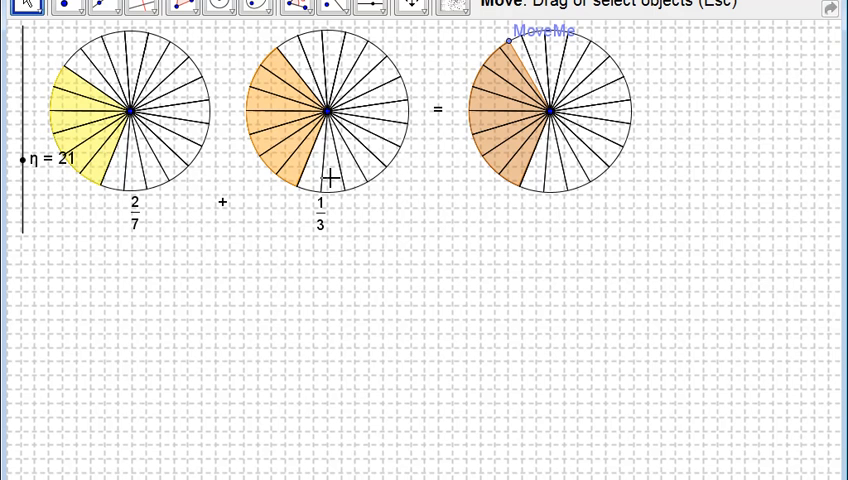
mouse_move(285, 82)
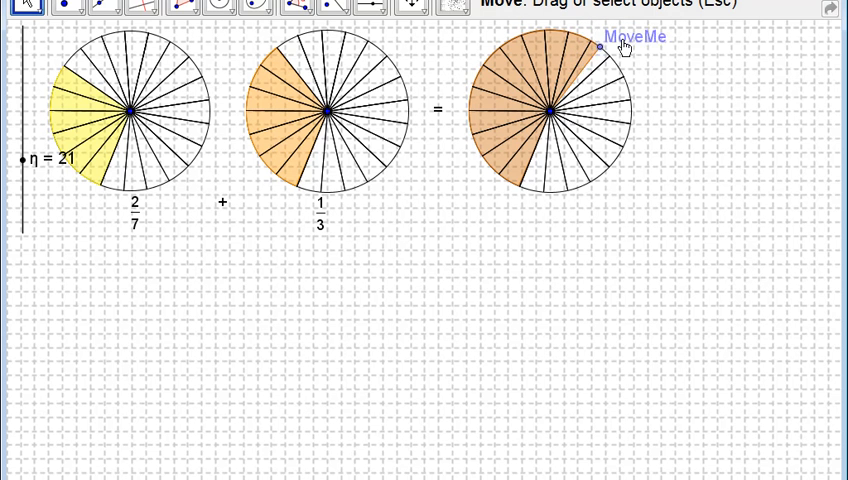
Drag the answer circle's MoveMe point to shade the combined total of both sums
left_click_drag(600, 47, 625, 79)
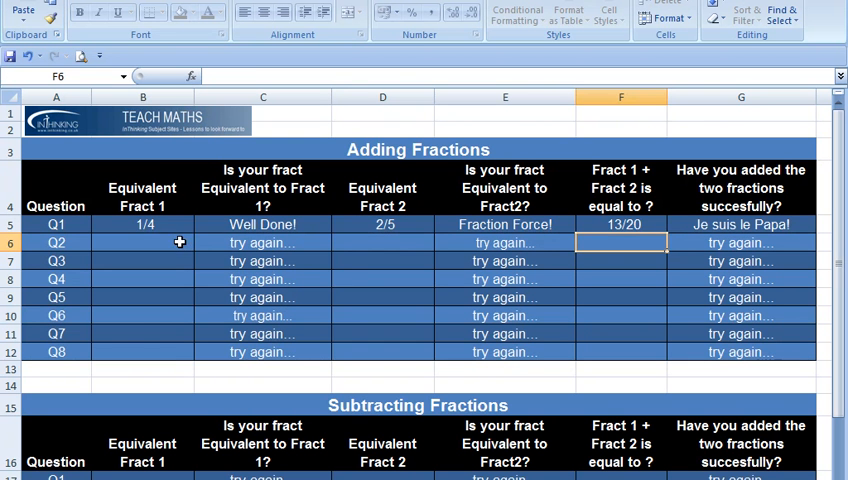
Enter 2/7 and 1/3 as Q2's fractions and 13/21 as the sum in F6
type("6")
left_click(143, 243)
type("2/")
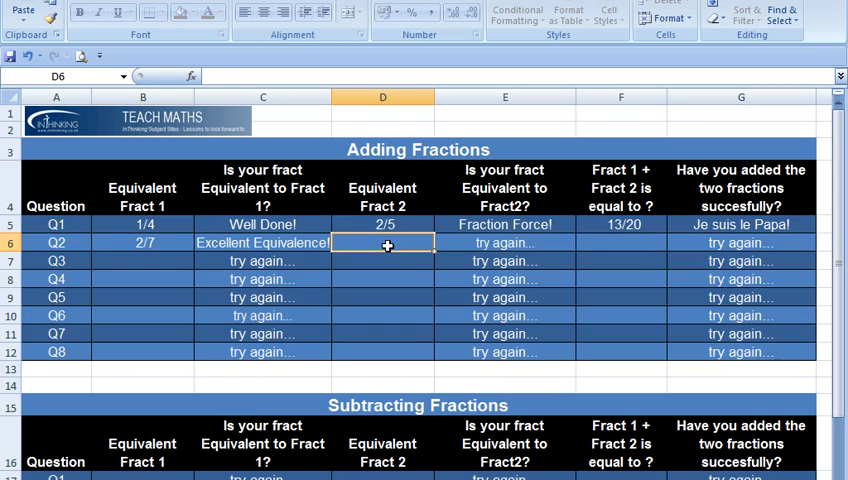
type("7")
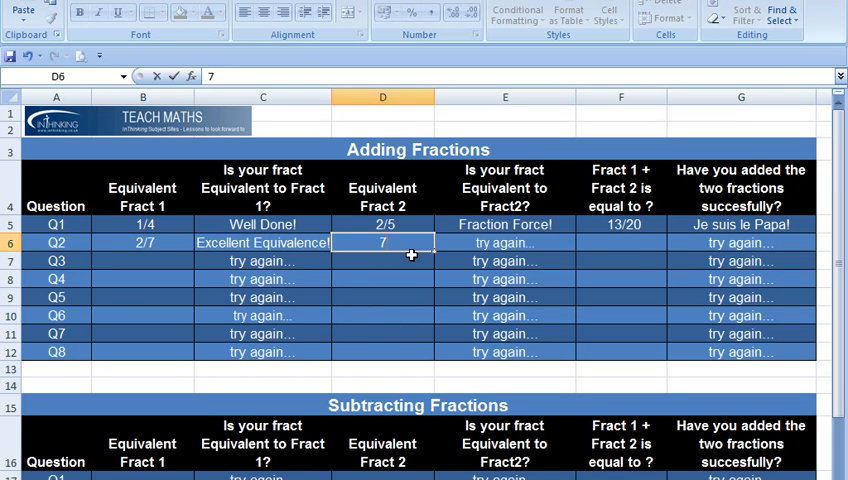
key("enter")
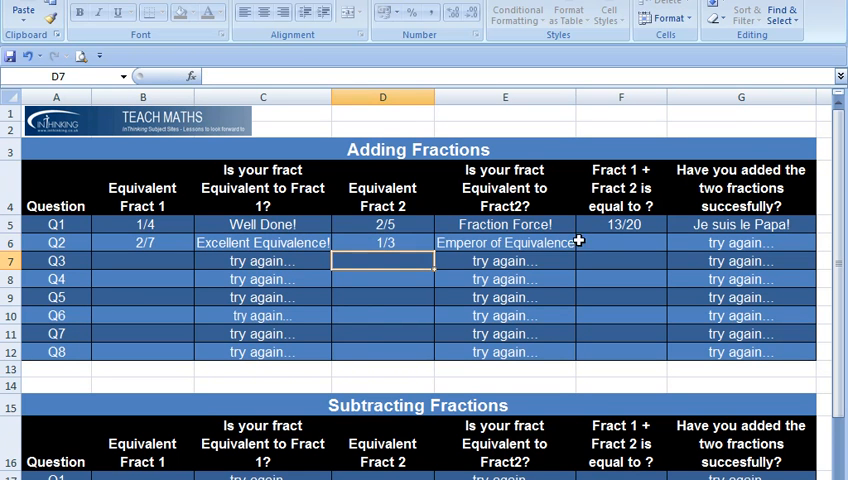
left_click(621, 242)
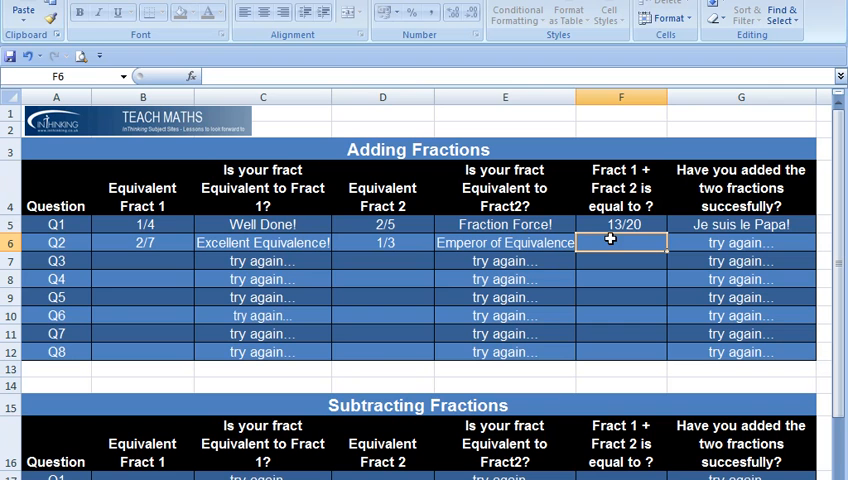
type("13/21")
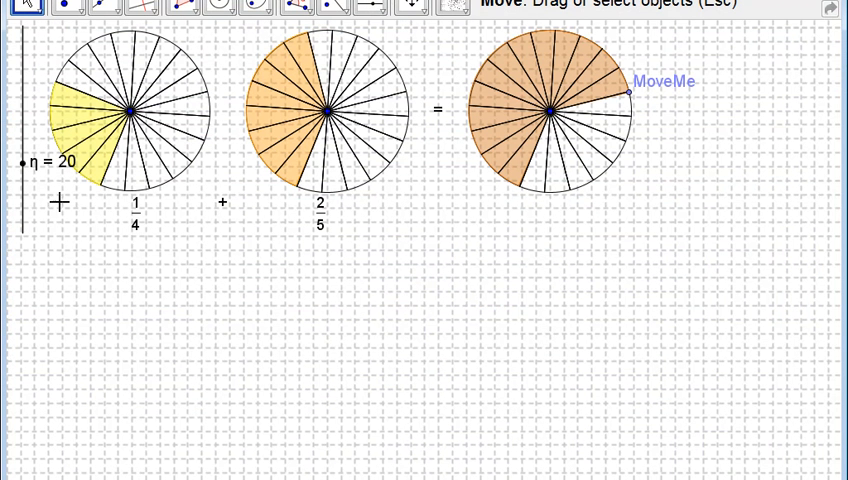
mouse_move(323, 233)
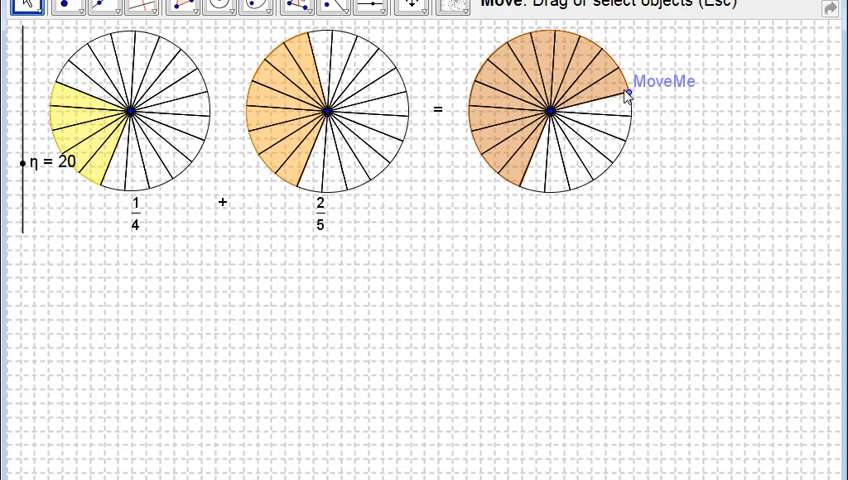
mouse_move(600, 85)
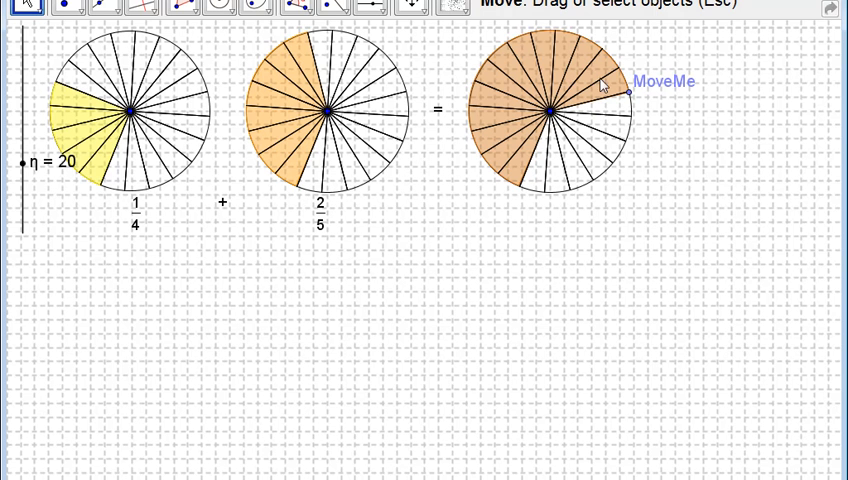